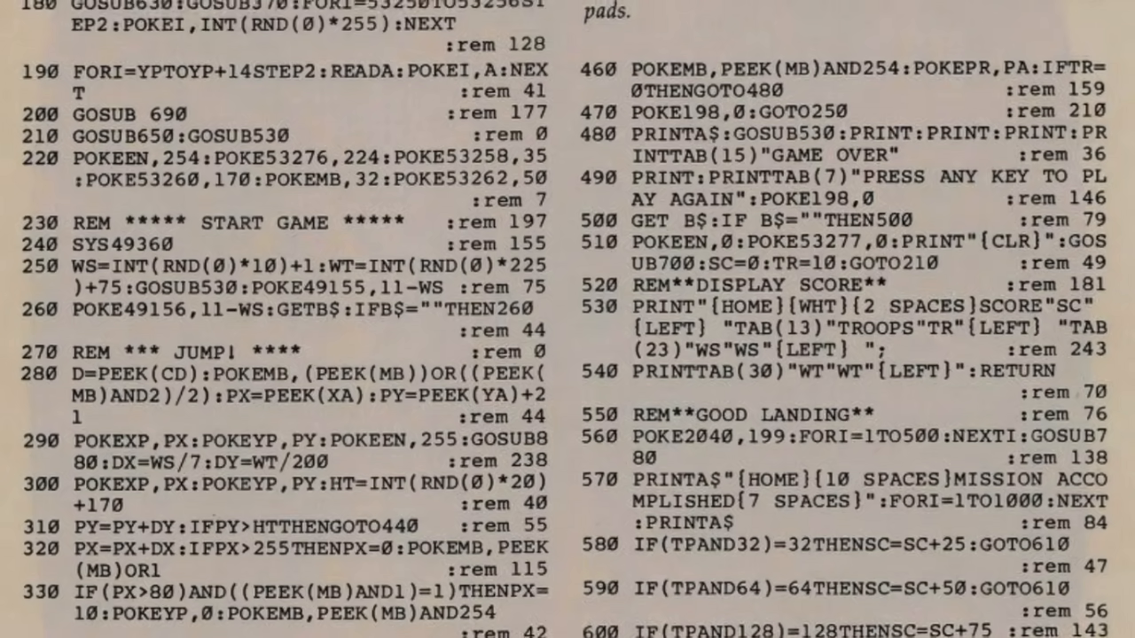
scroll("down", 3)
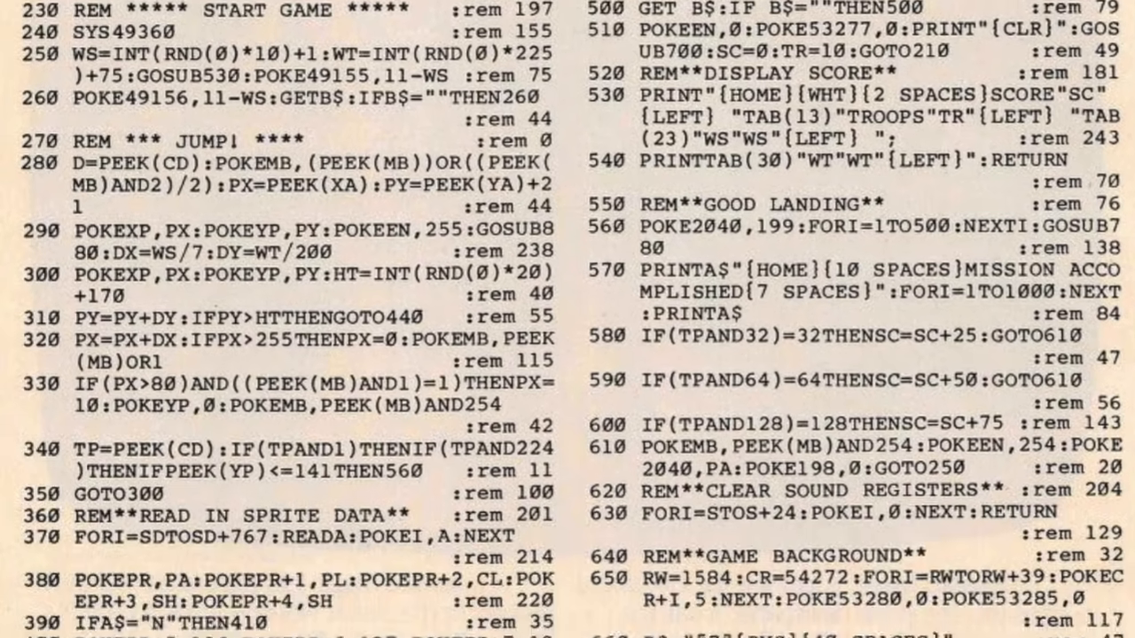
scroll("down", 3)
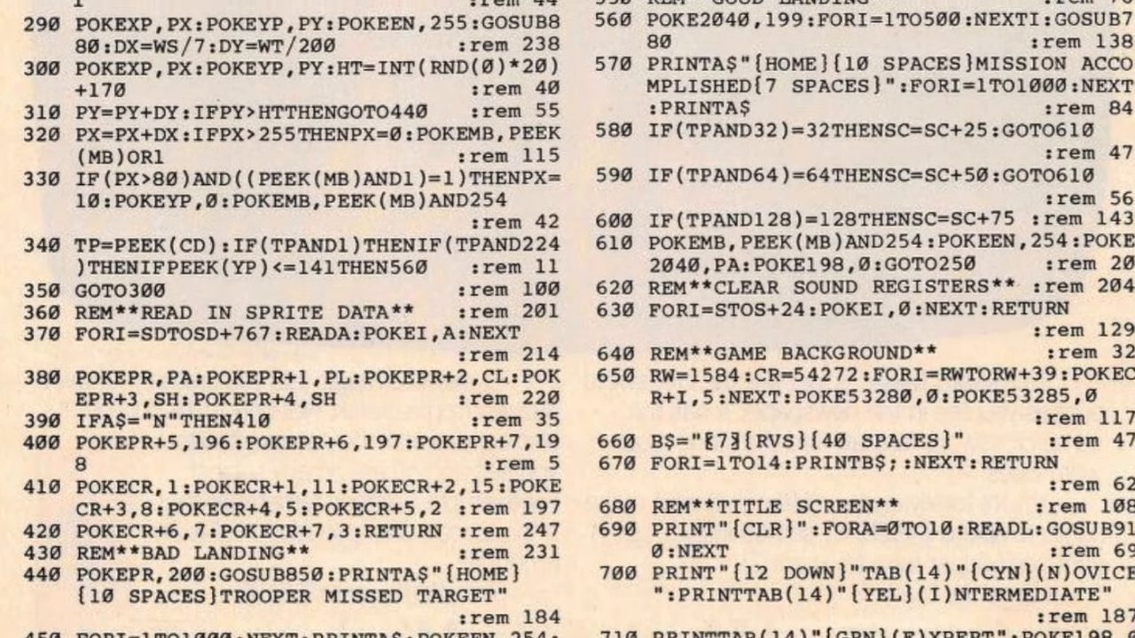
scroll("down", 3)
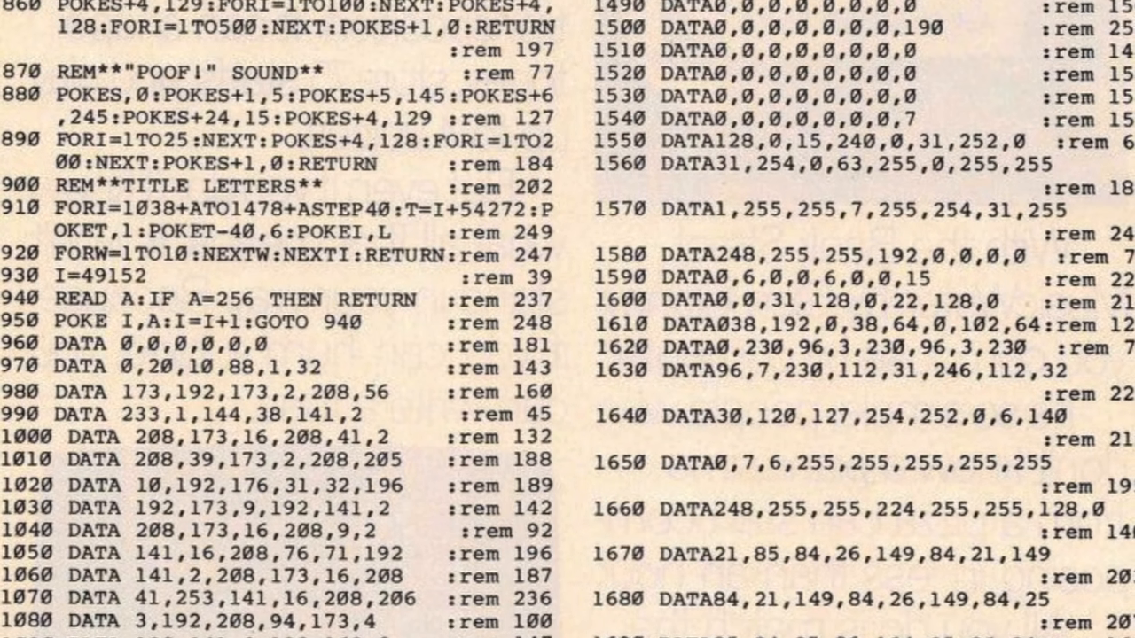